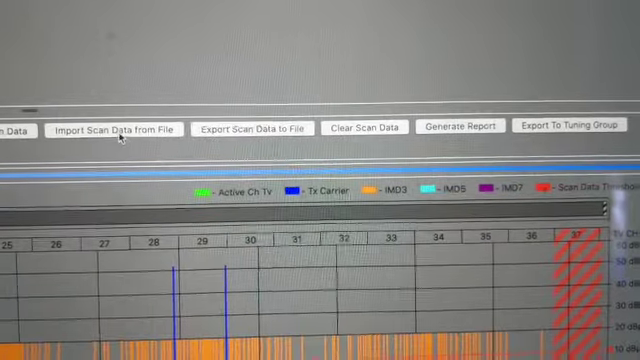
- Start a scan-data import and select the ROSWELL JAIL 3-5-21.sdf scan file
click(116, 128)
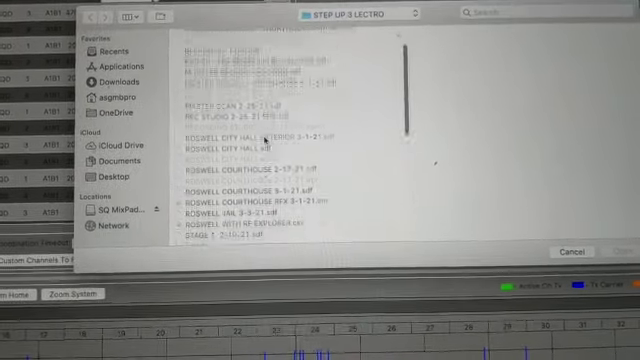
scroll(down, 3)
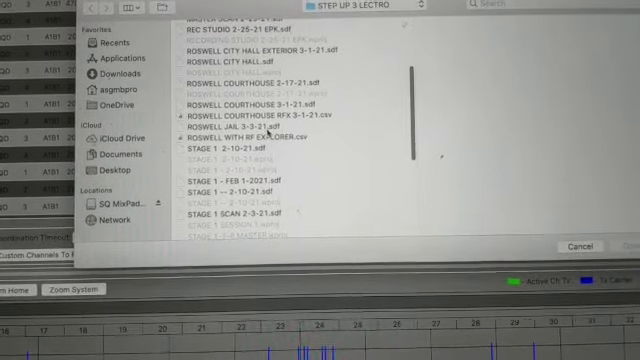
scroll(down, 3)
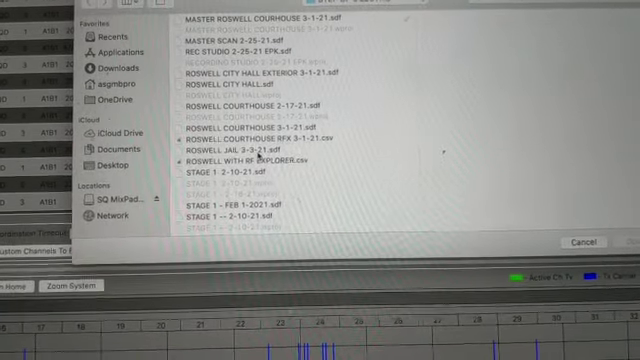
click(240, 140)
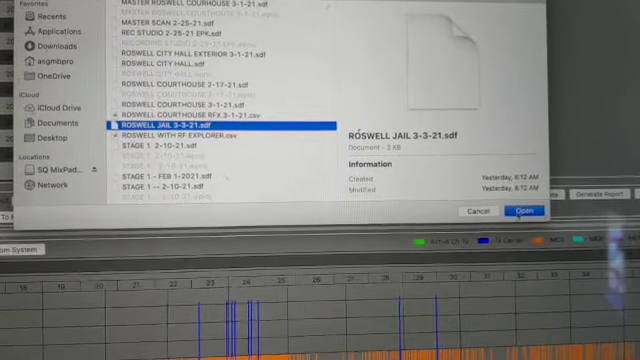
- Load the Roswell Jail scan into the spectrum view and begin importing a second saved scan
click(524, 212)
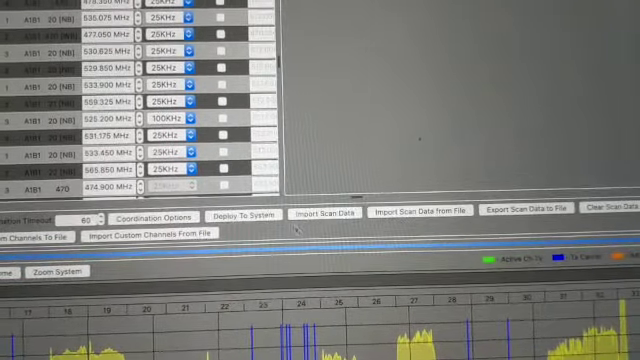
click(416, 212)
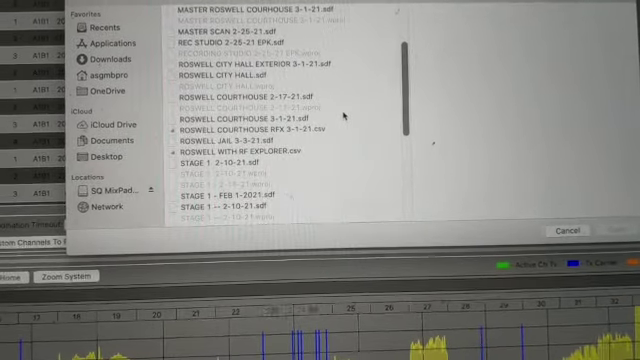
scroll(down, 3)
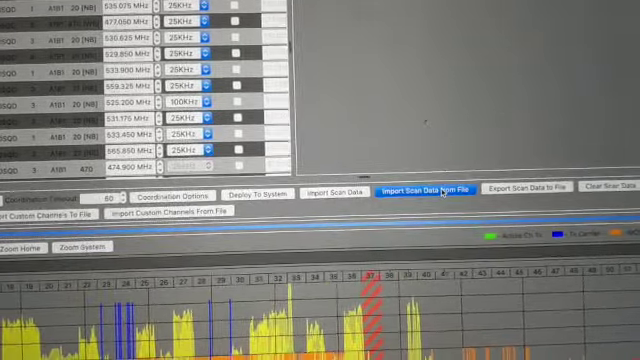
- Import one more saved .sdf scan so its traces overlay the existing spectrum data
click(412, 190)
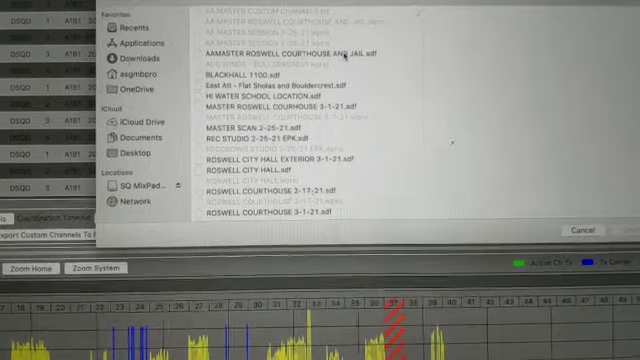
click(264, 48)
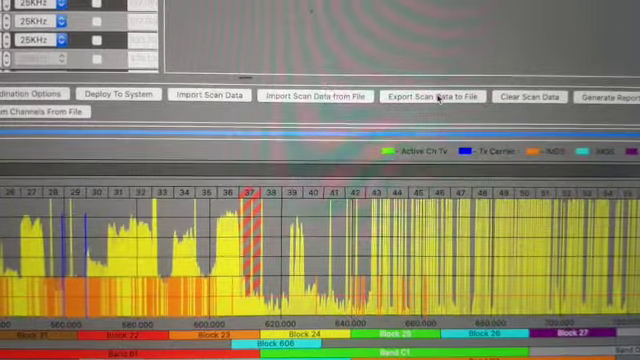
- Export the combined scan data to a file named test
click(430, 96)
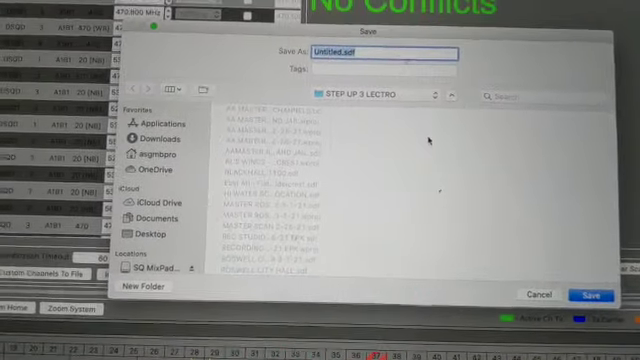
text(test)
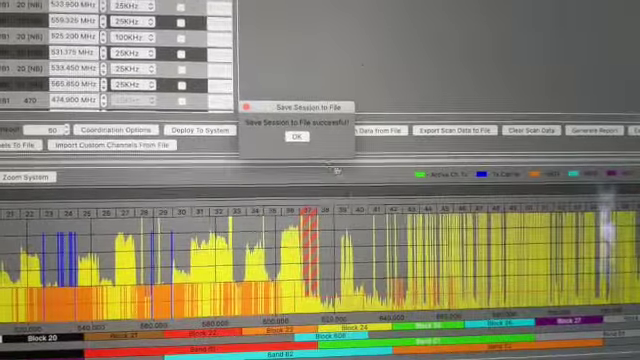
- Acknowledge the session-saved confirmation and return to the File menu's session options
click(292, 136)
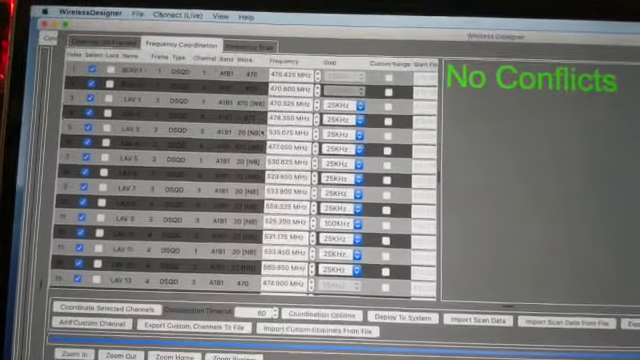
click(122, 16)
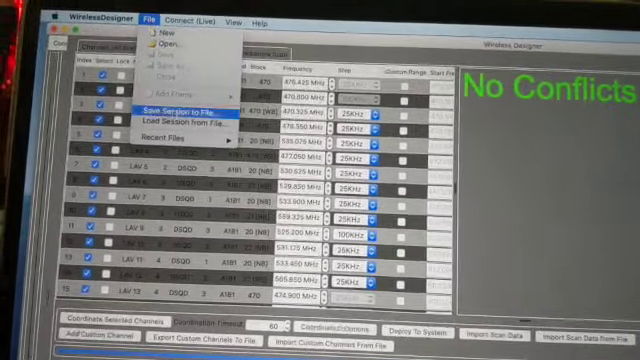